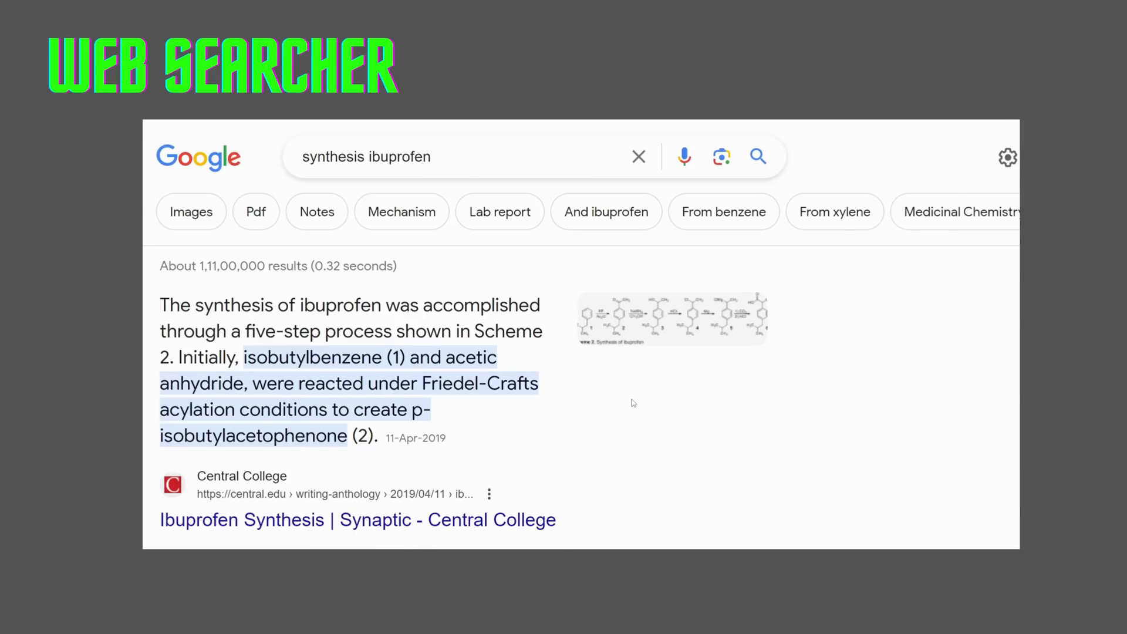
Scroll the ibuprofen synthesis results and go to the article's Results & Discussion synthesis scheme
scroll(down, 3)
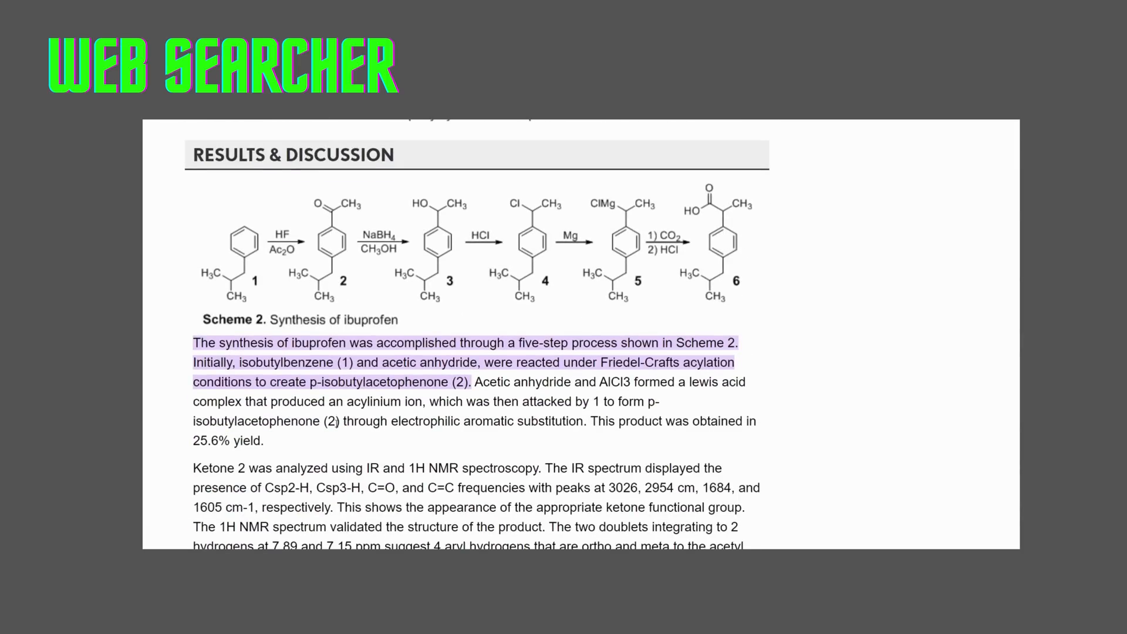
double_click(639, 362)
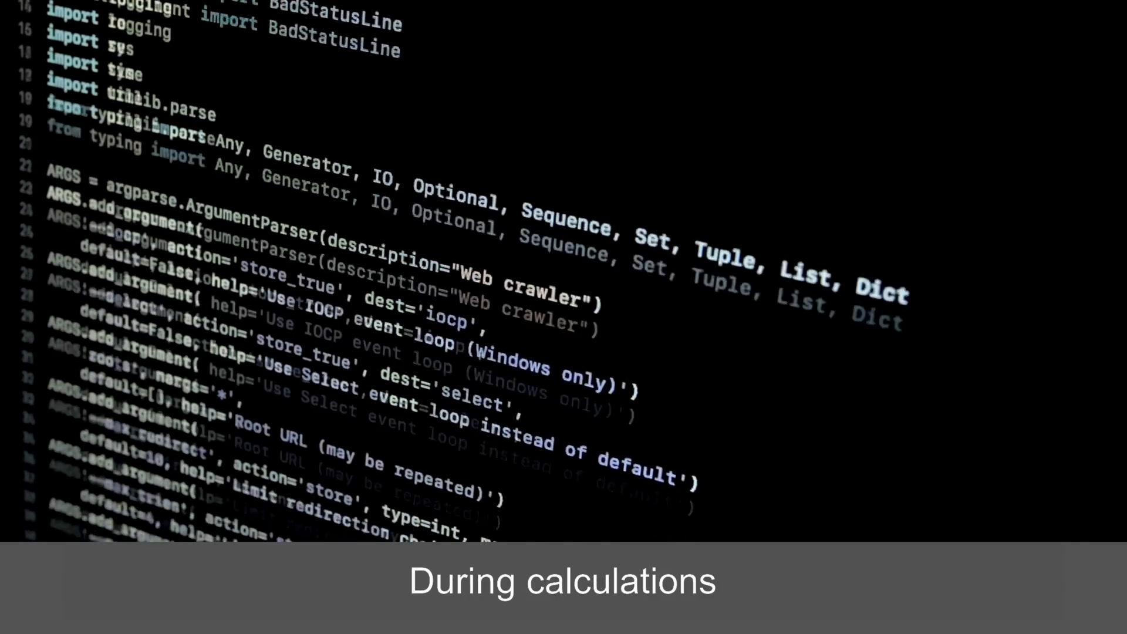
scroll(down, 3)
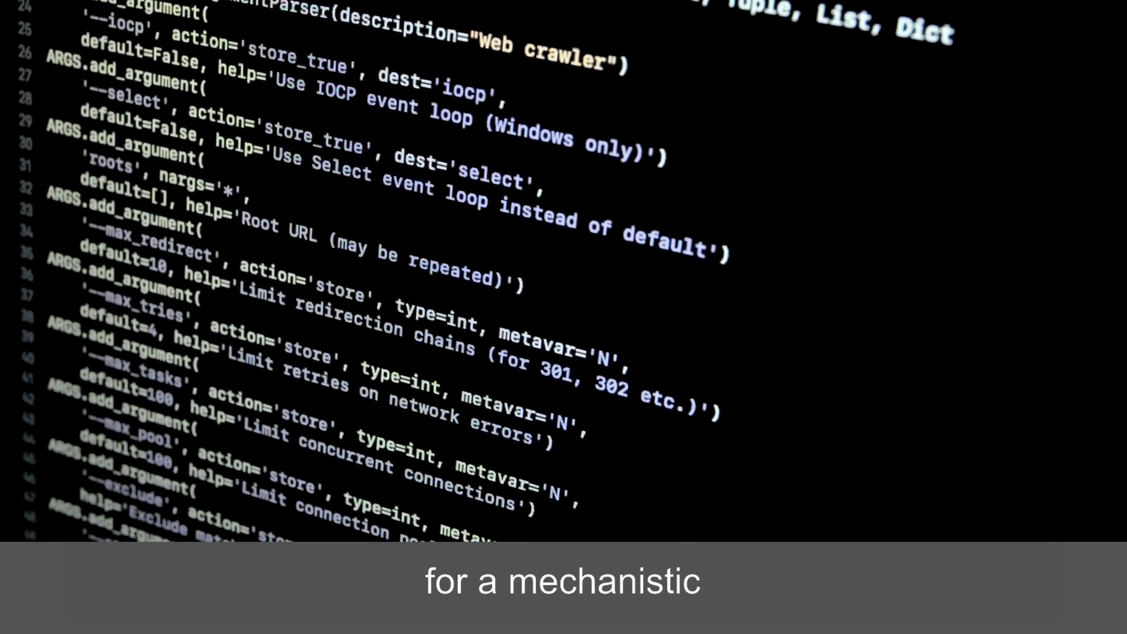
scroll(down, 3)
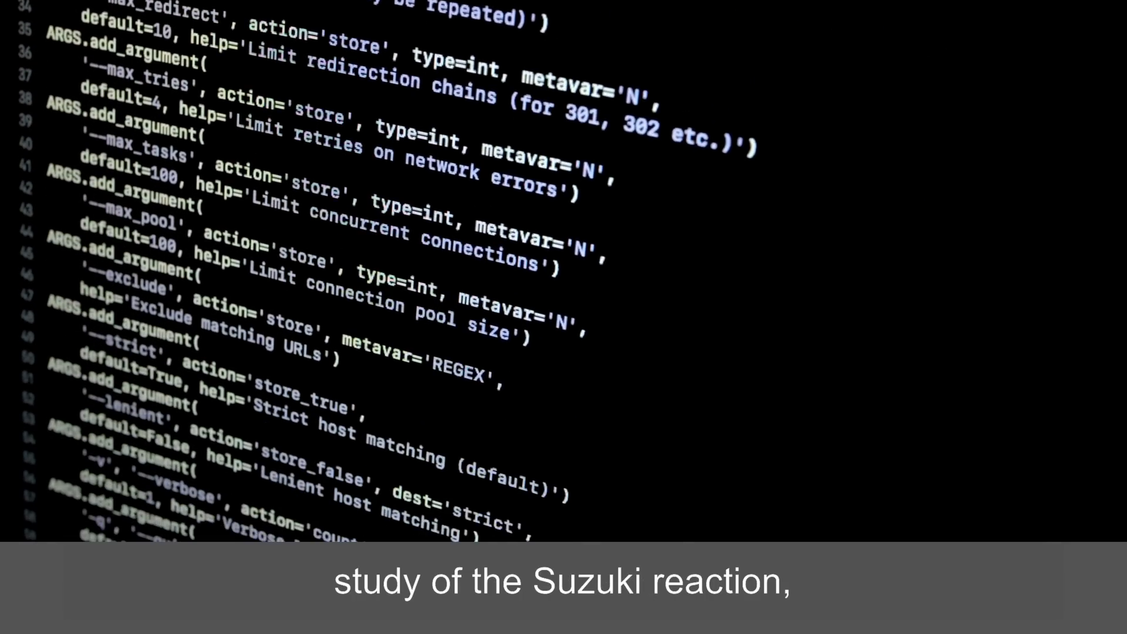
scroll(down, 3)
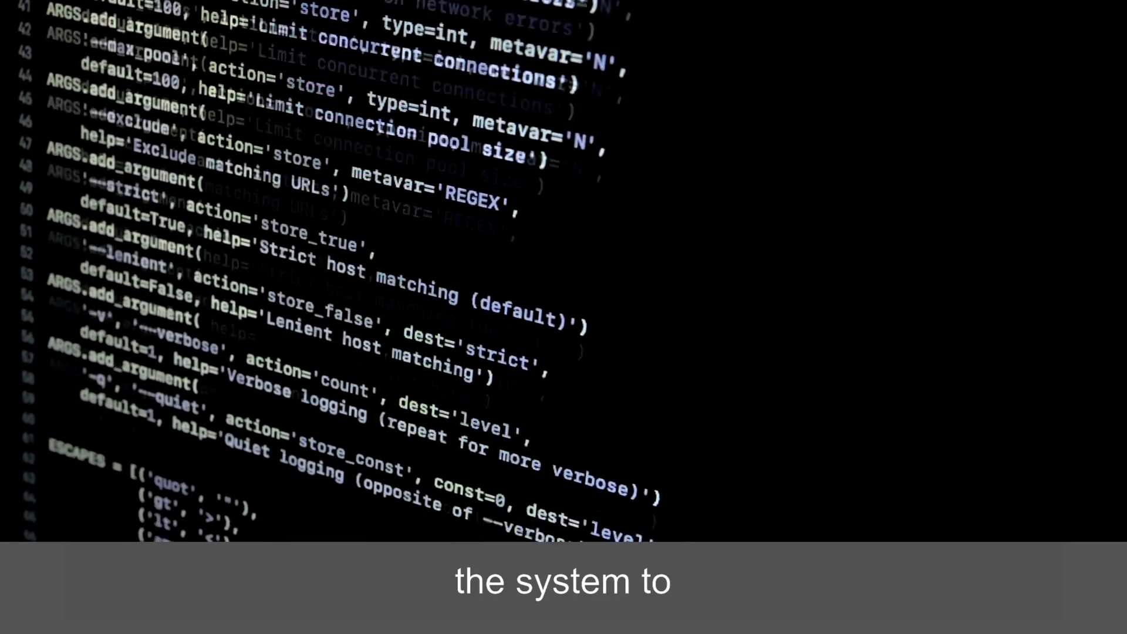
scroll(down, 3)
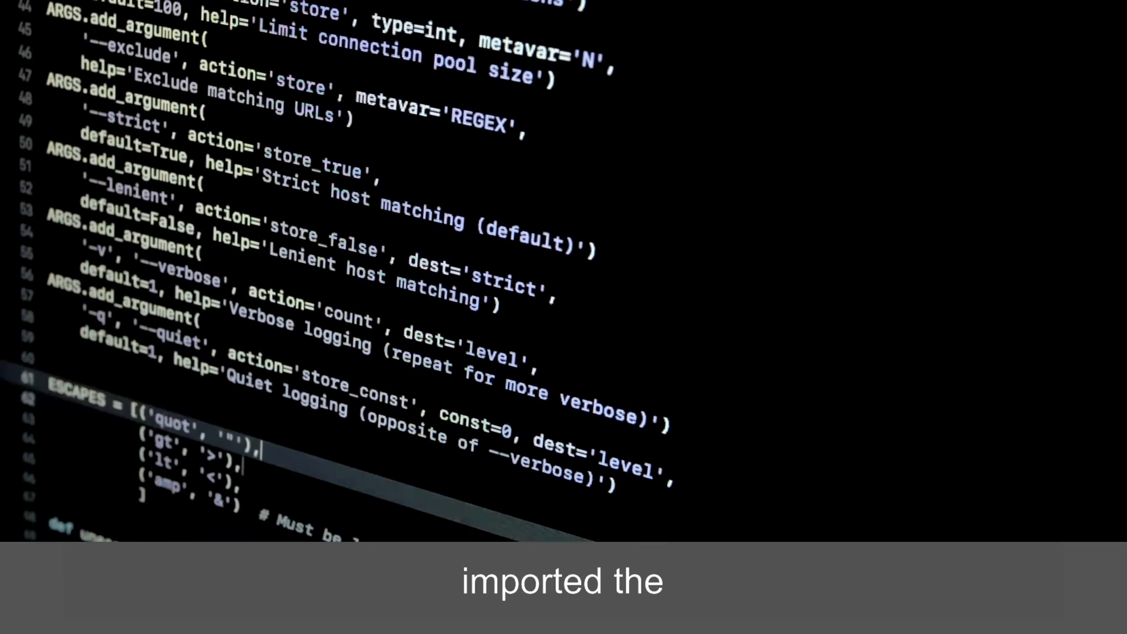